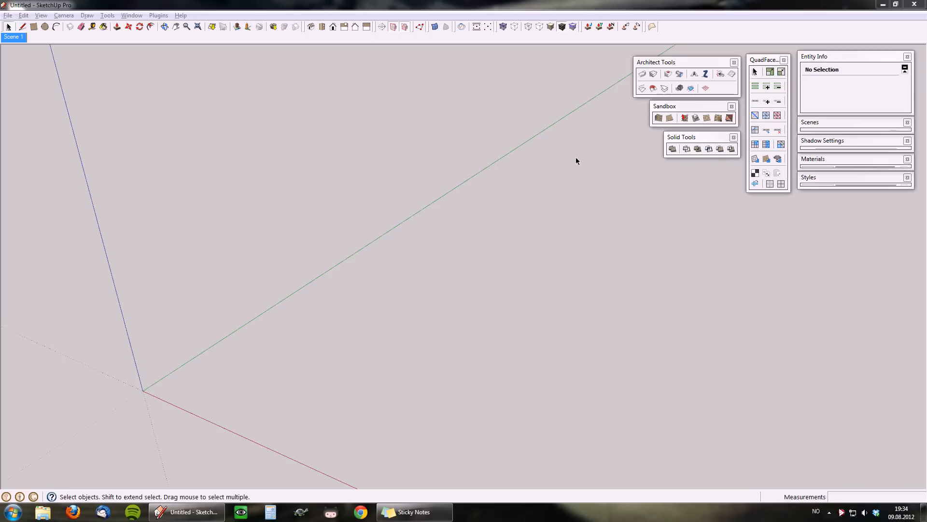
mouse_move(574, 151)
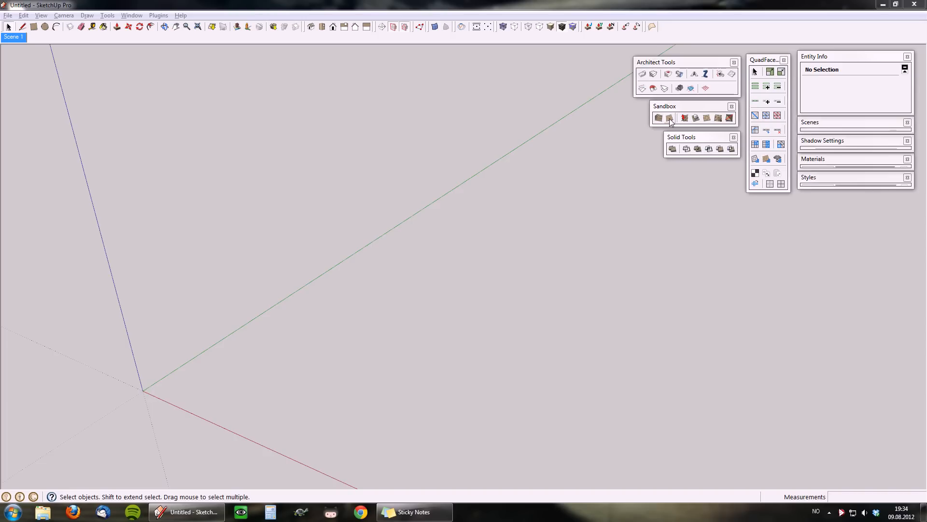
mouse_move(672, 122)
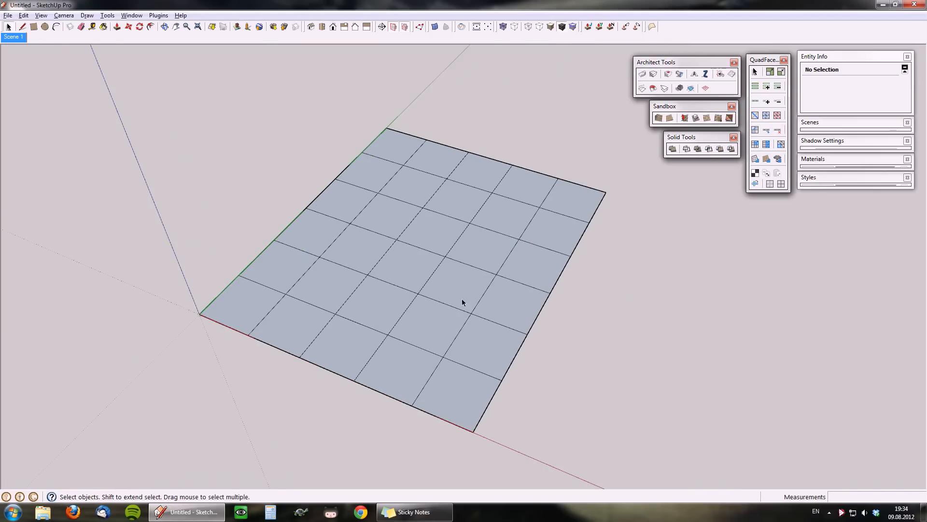
Group the sandbox grid, soft-select its back vertices at 3000 mm radius, and lift them into a ridge
right_click(463, 302)
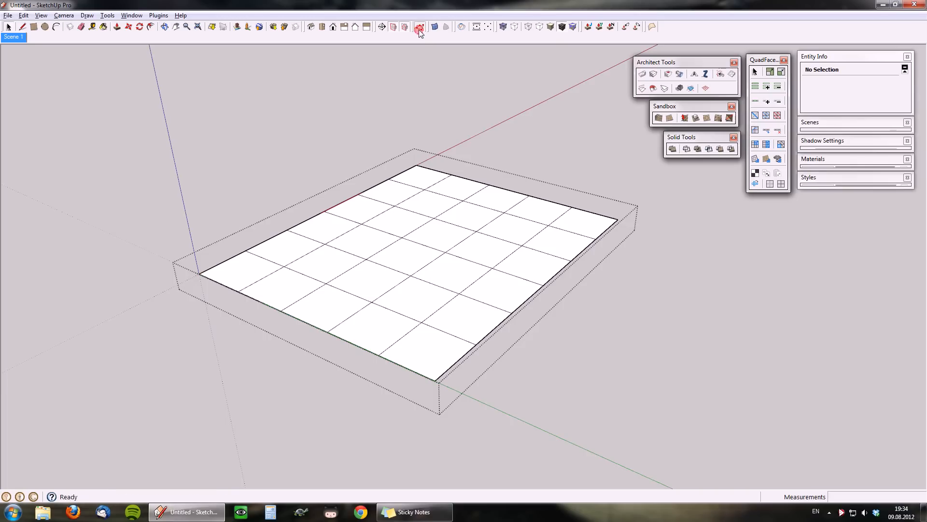
click(419, 27)
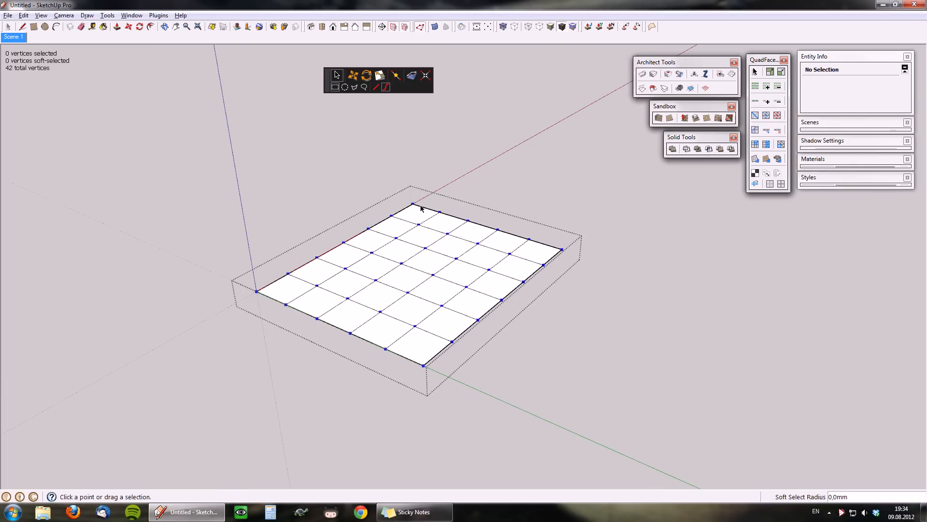
drag(421, 208, 476, 268)
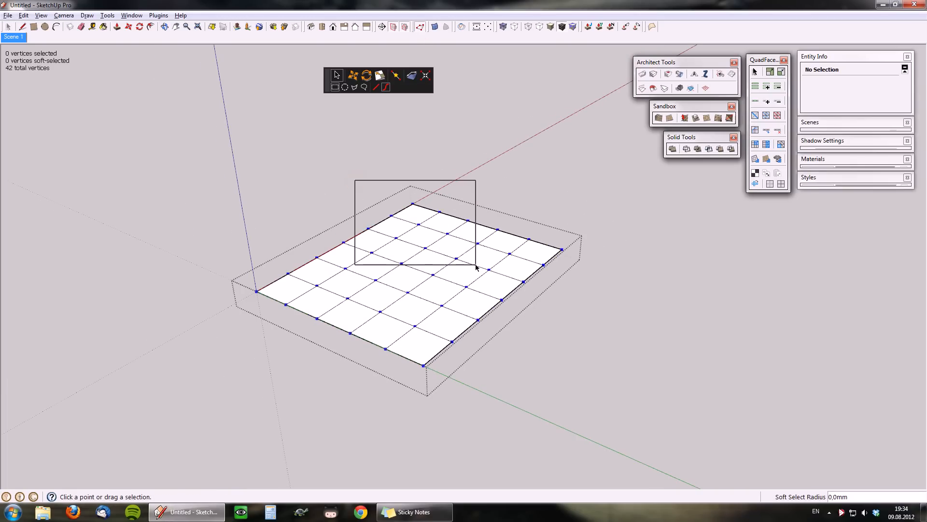
drag(355, 177, 474, 269)
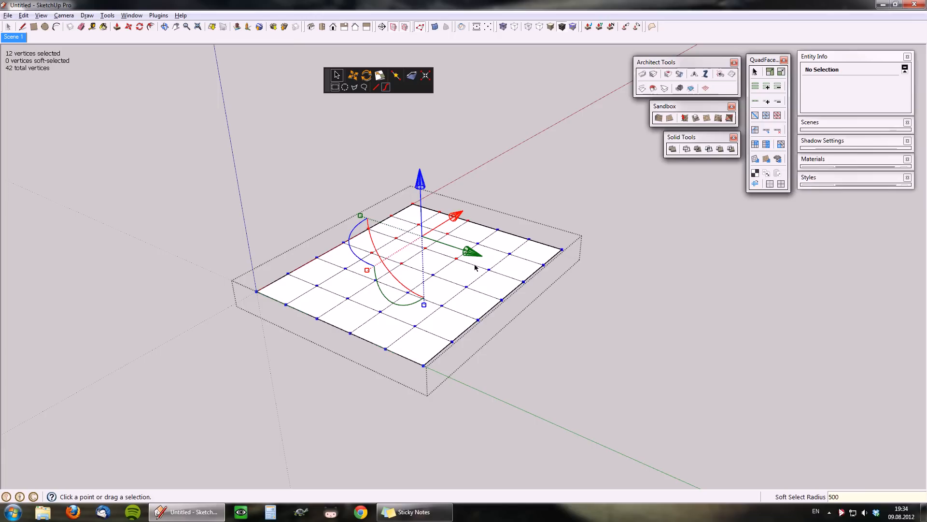
text(3000,0mm)
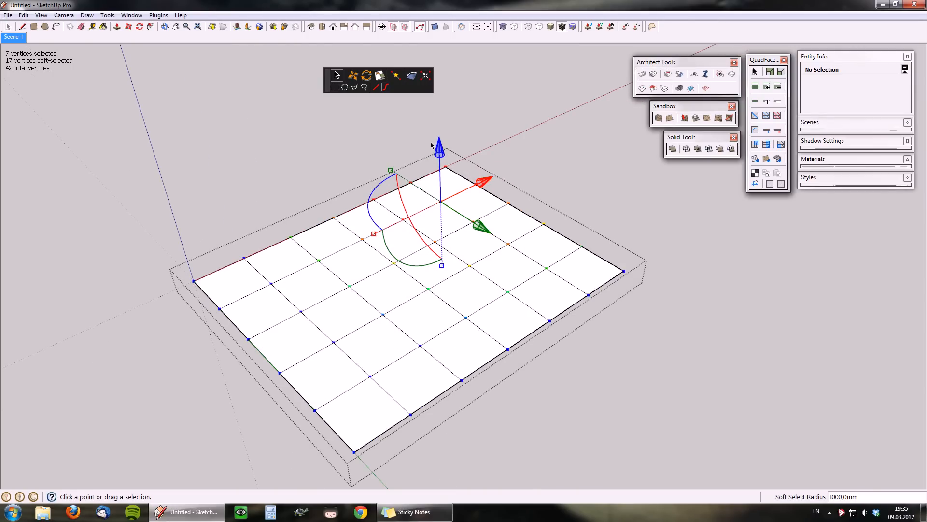
drag(432, 146, 429, 357)
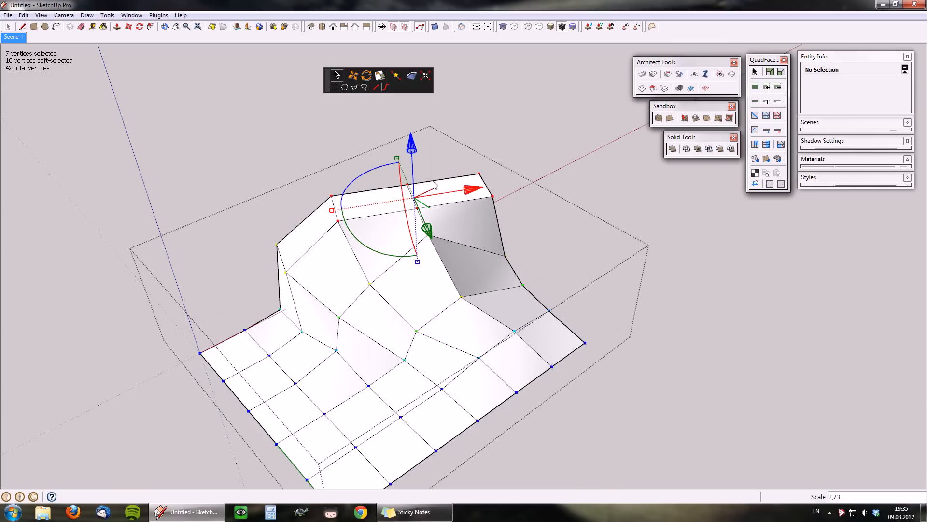
mouse_move(252, 163)
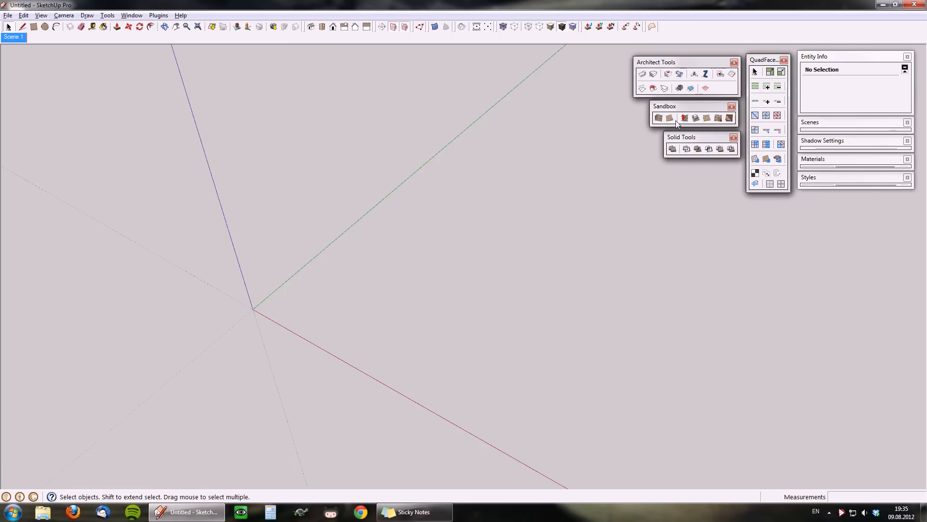
Draw a new larger sandbox grid and select its group
click(669, 118)
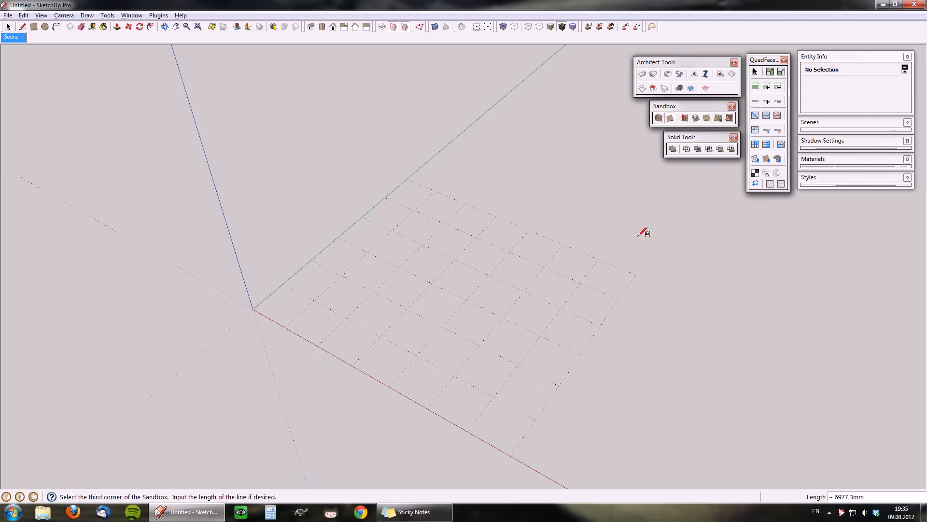
click(644, 232)
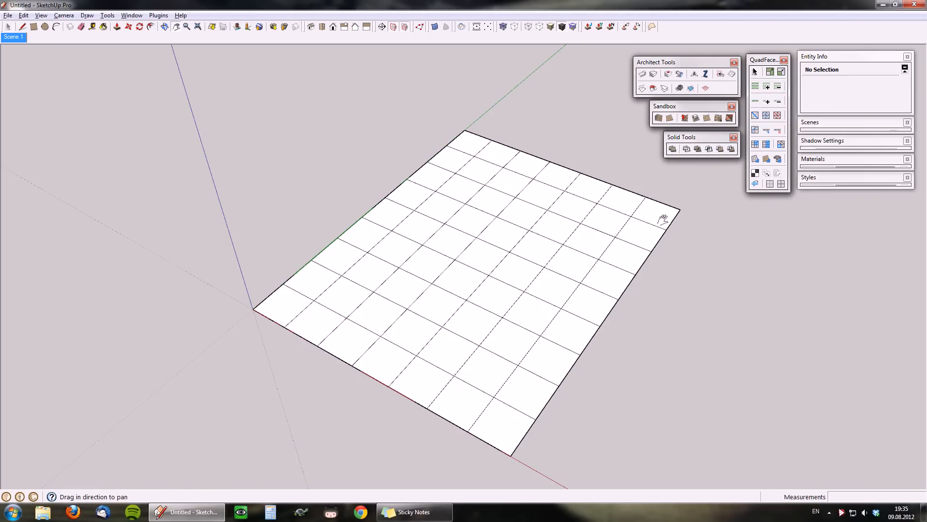
mouse_move(441, 254)
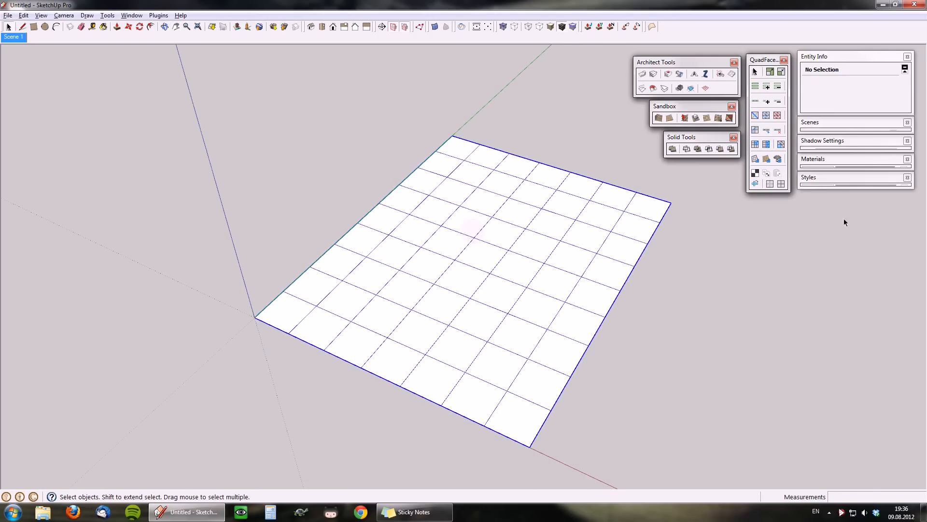
click(473, 231)
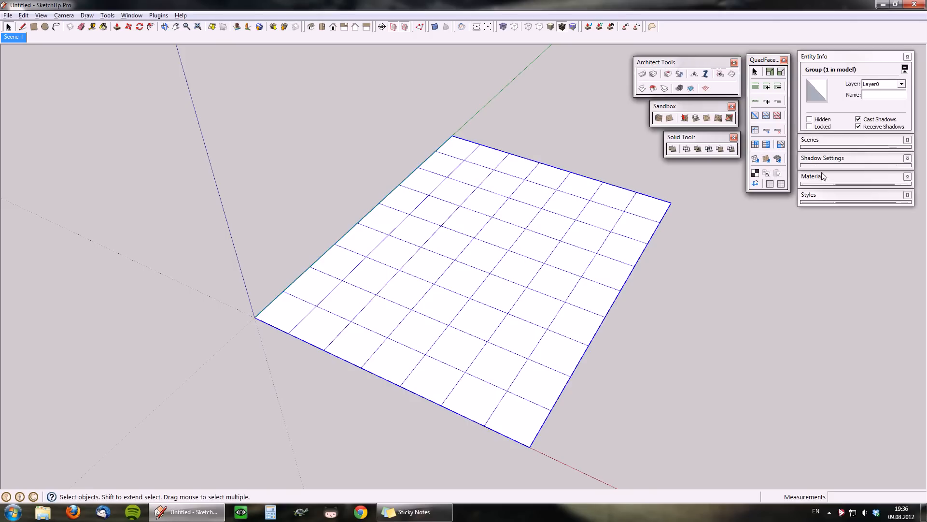
Stretch the stone-paving texture across the whole grid with QuadFace UV Mapping
click(819, 176)
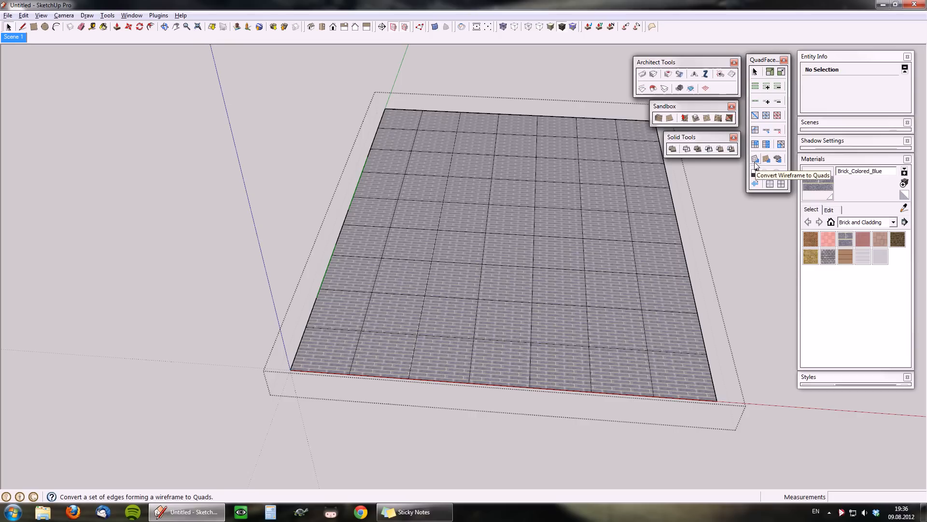
mouse_move(767, 173)
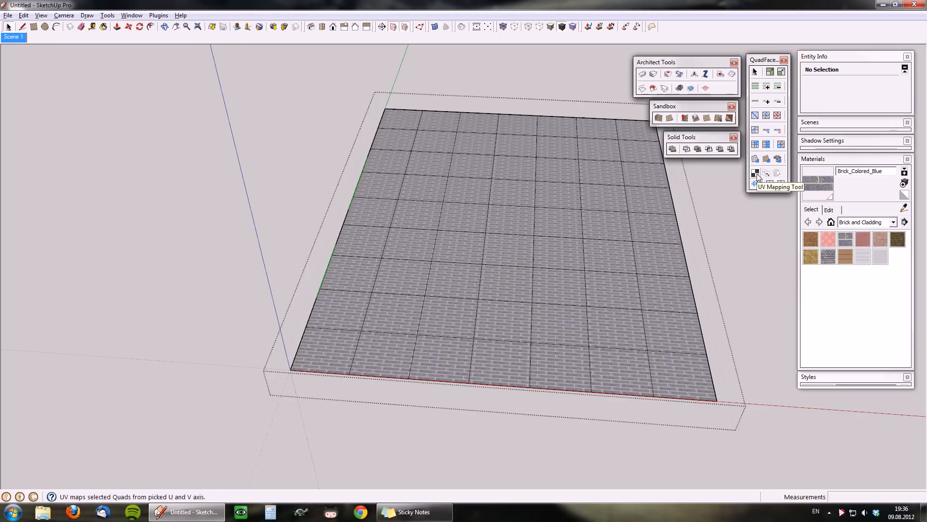
click(291, 370)
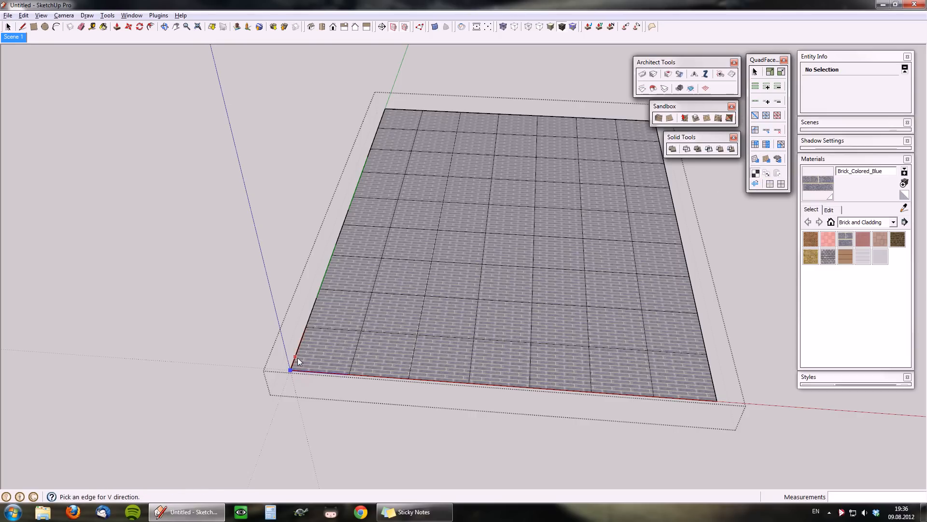
click(673, 398)
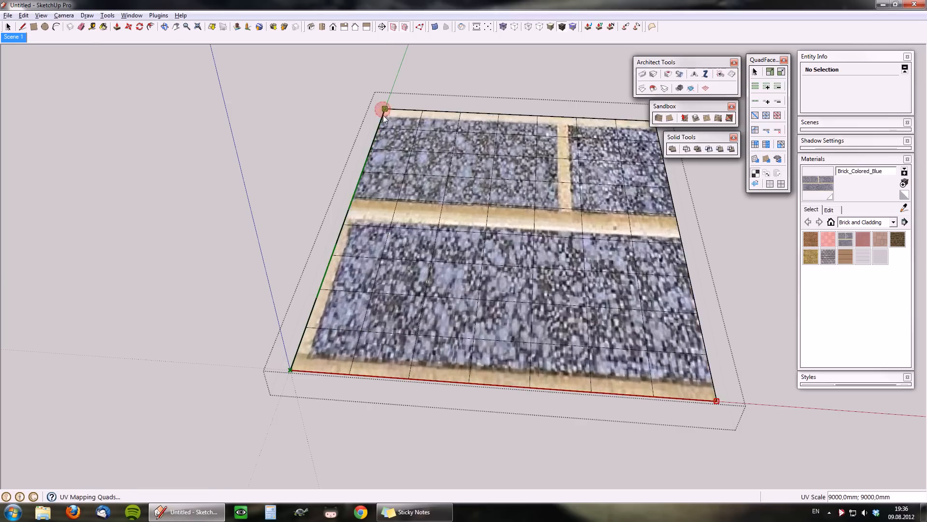
drag(385, 110, 497, 308)
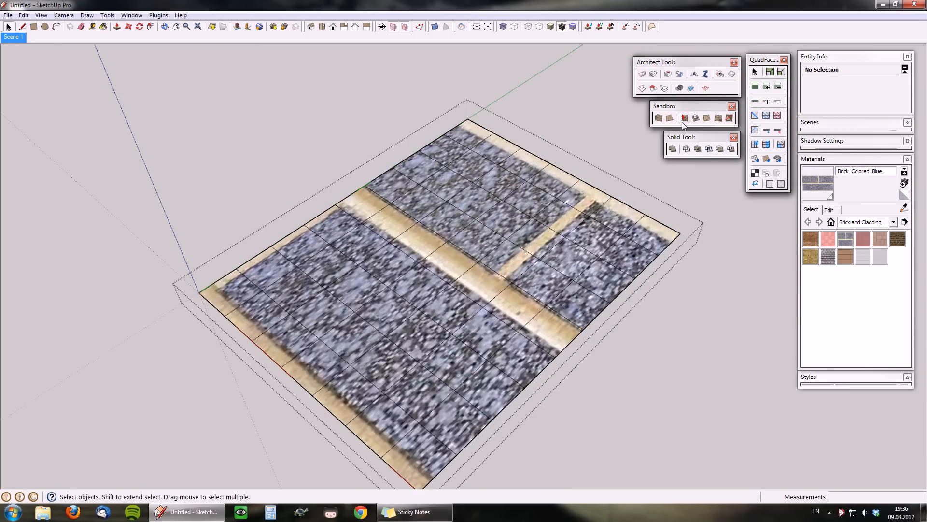
click(685, 118)
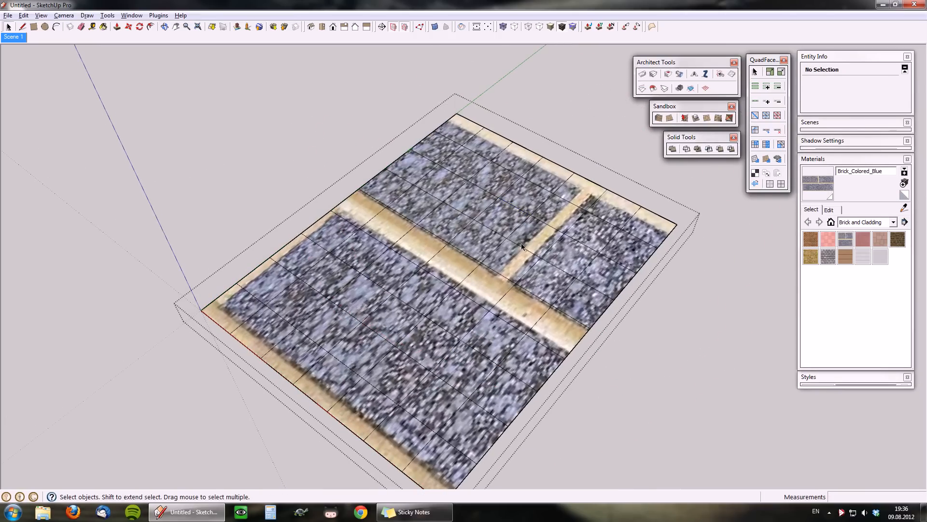
drag(520, 247, 493, 300)
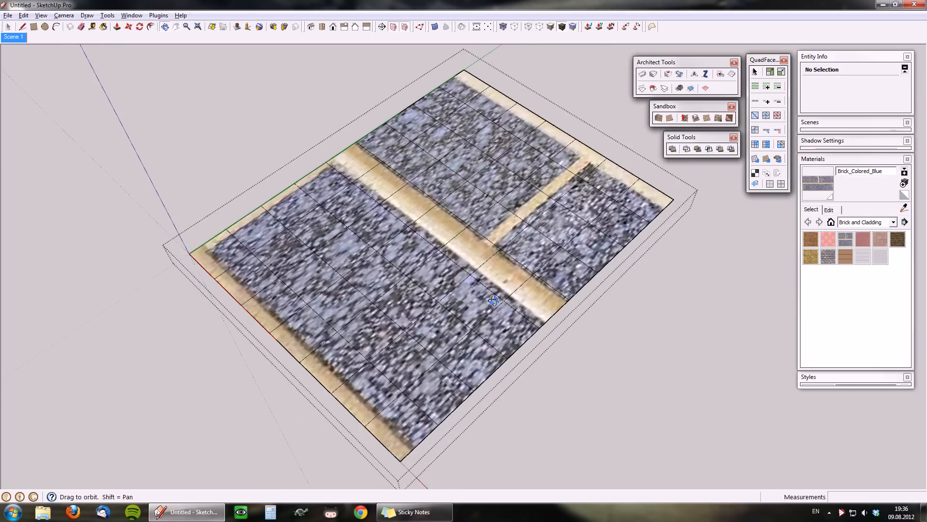
drag(494, 301, 505, 281)
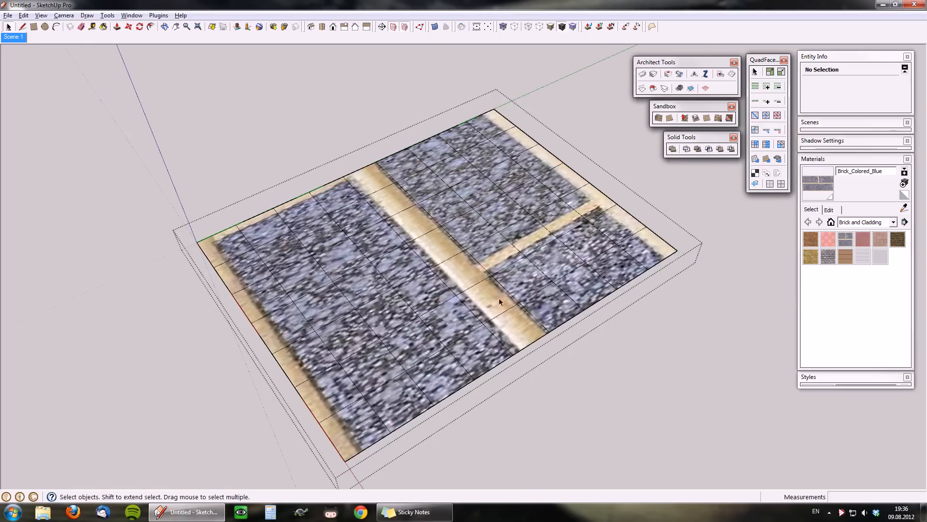
click(419, 27)
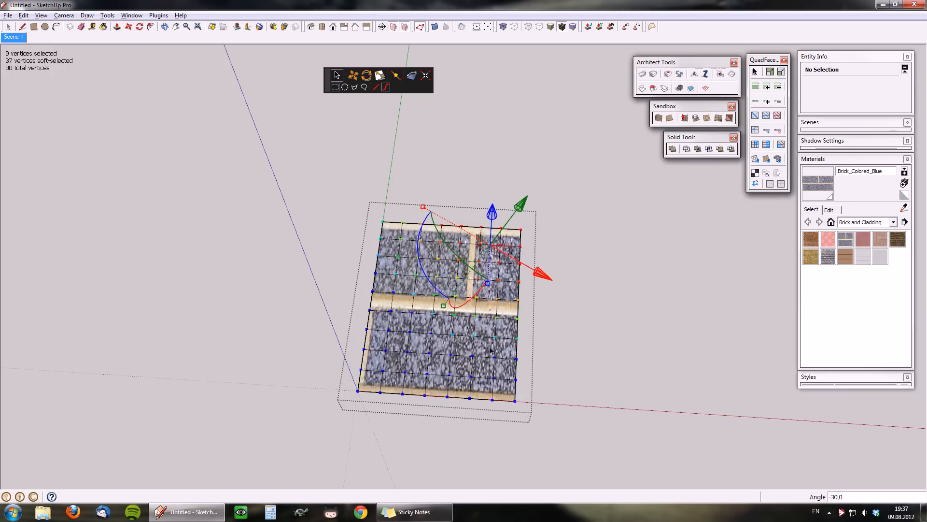
Bend a grid corner upward with Vertex Tools and enable Lock UV Mapping
right_click(477, 225)
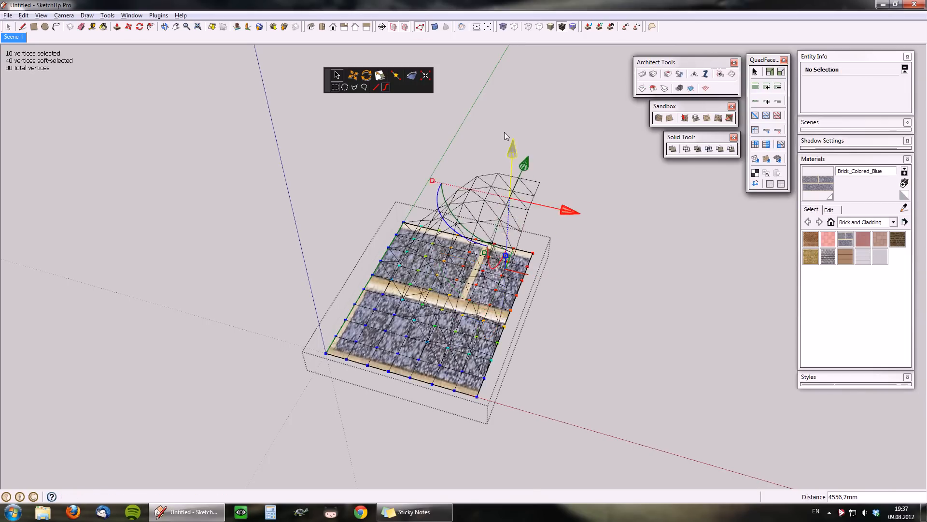
right_click(479, 229)
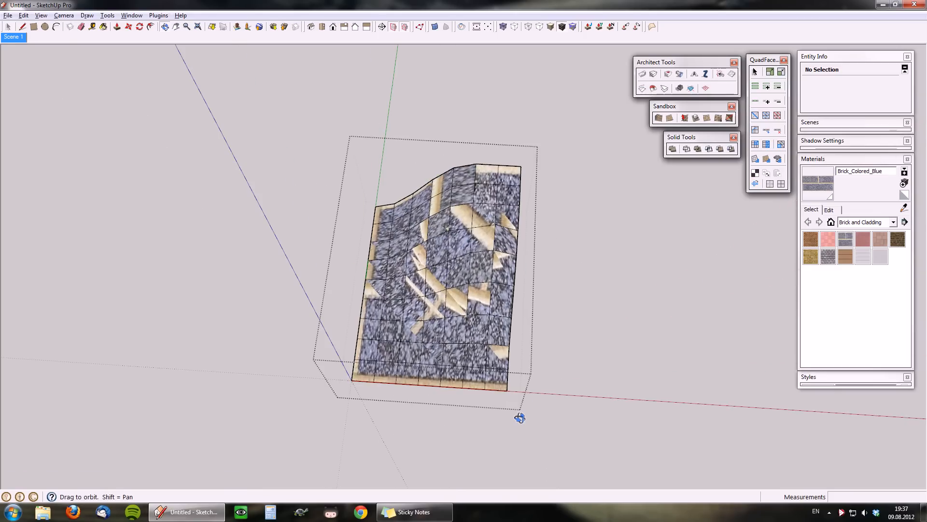
drag(519, 418, 494, 317)
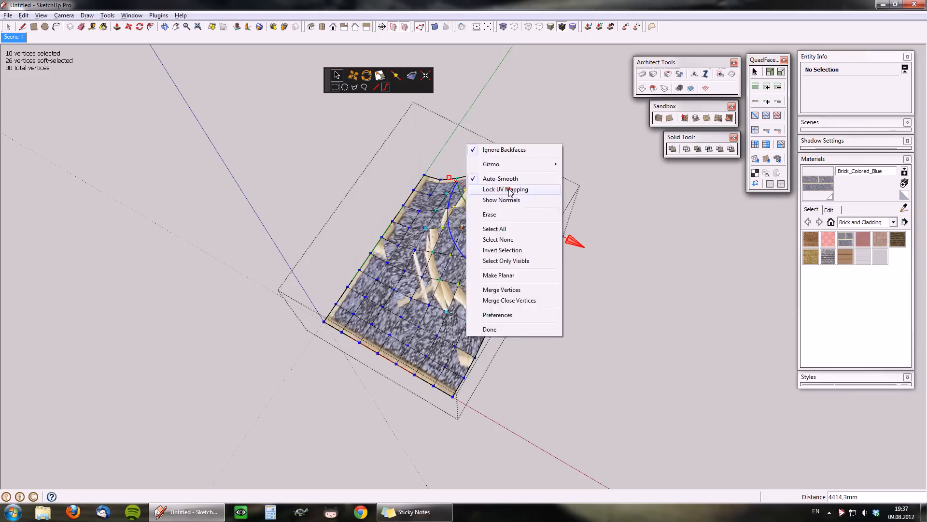
click(505, 189)
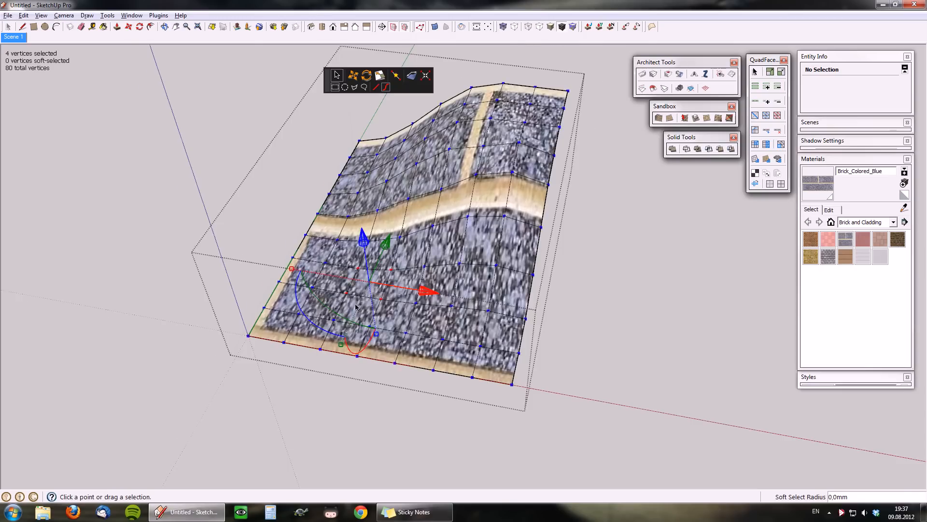
Merge the four selected vertices on the warped grid into a single point
right_click(355, 290)
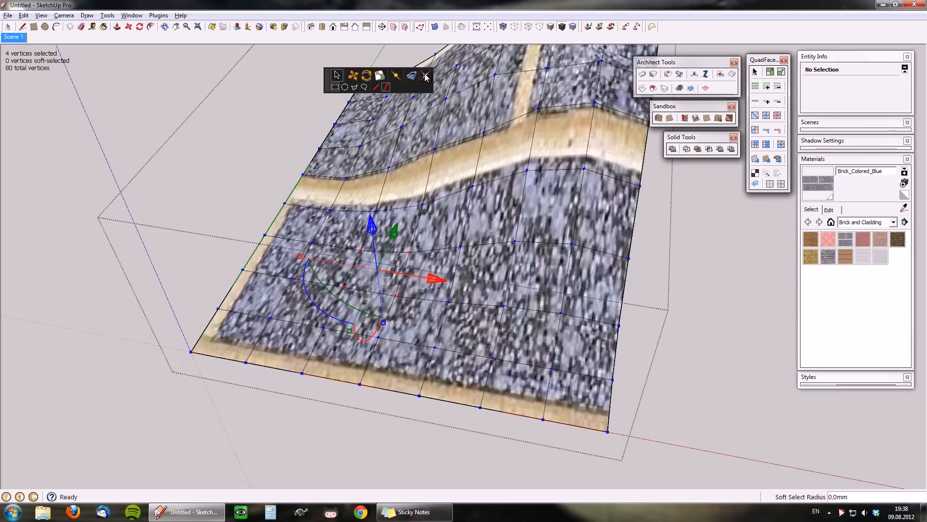
mouse_move(425, 76)
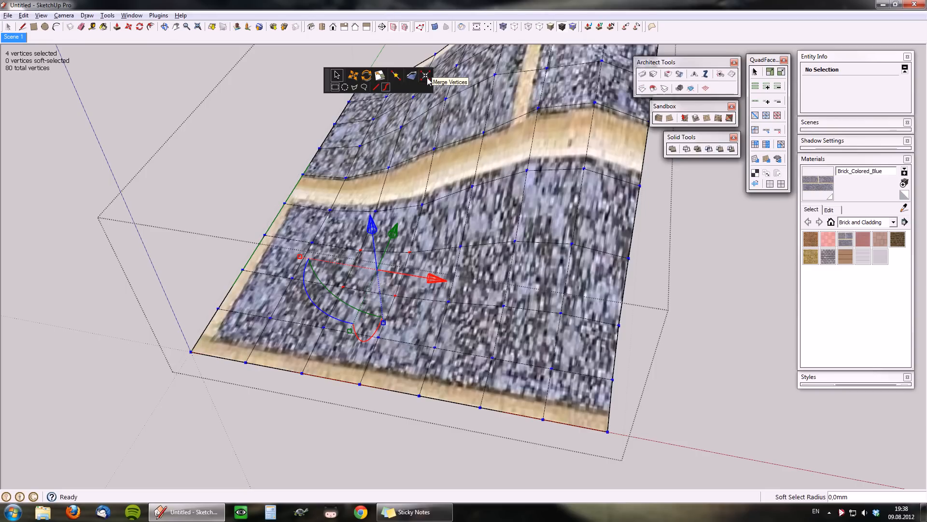
click(424, 75)
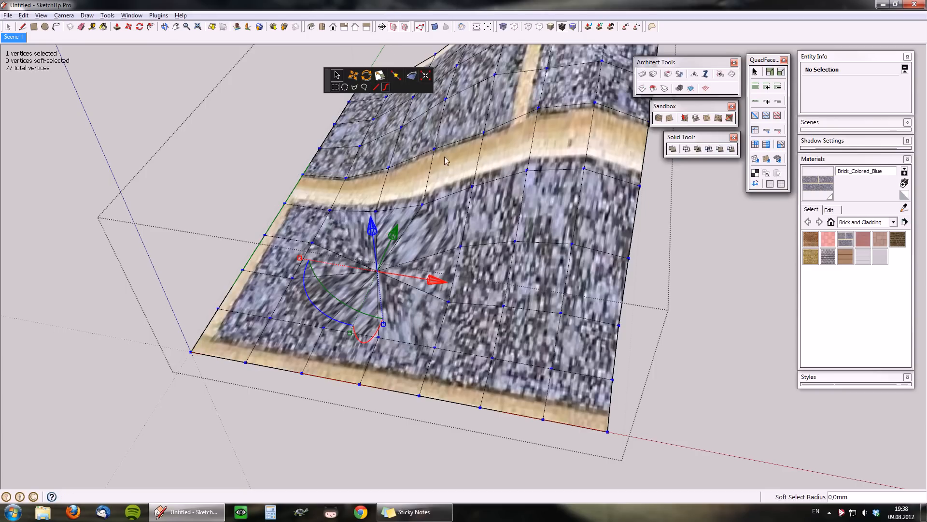
mouse_move(330, 287)
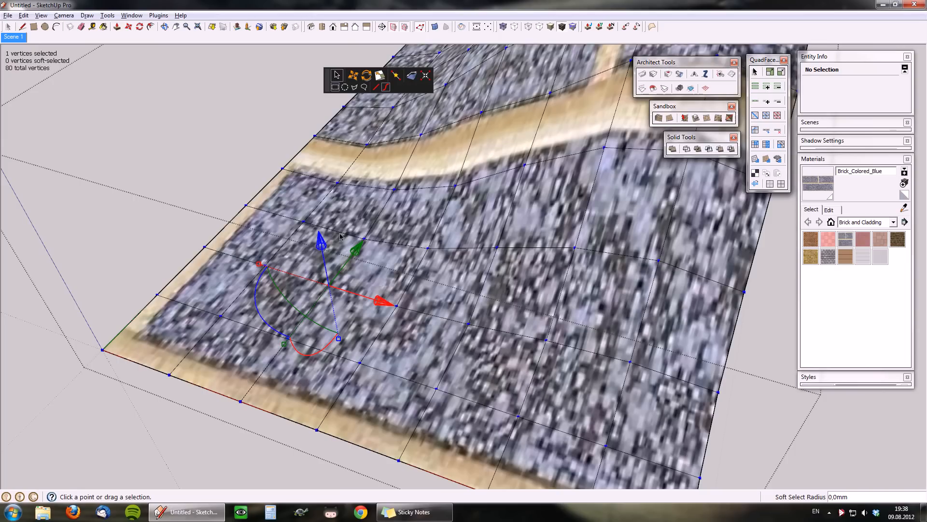
mouse_move(424, 395)
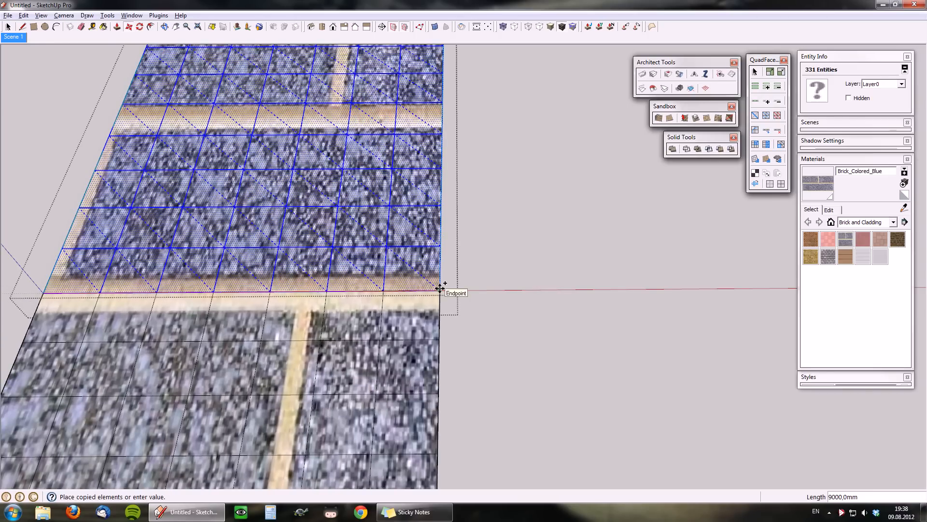
mouse_move(439, 286)
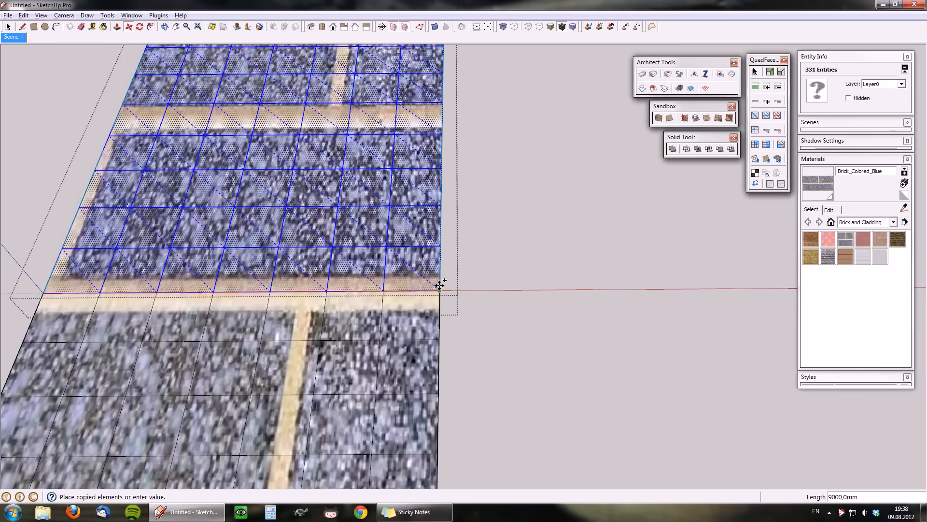
Enter the copy distance in Measurements to place the grid beside the original
text(900)
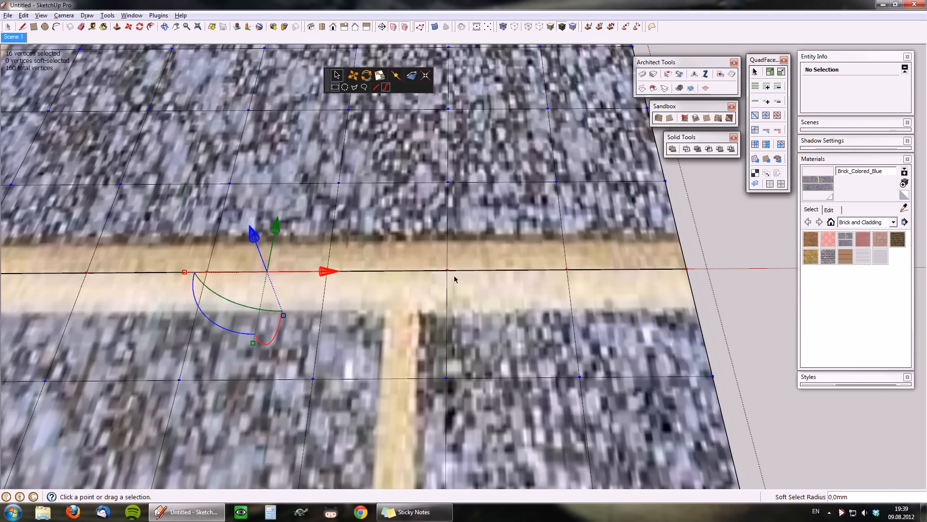
Merge the duplicate seam vertices using Merge Close Vertices at the default tolerance
right_click(456, 279)
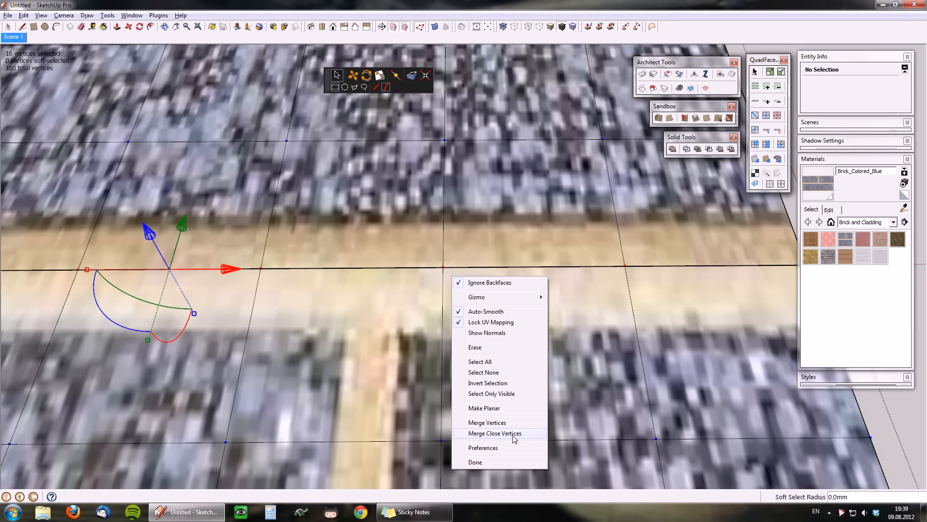
click(495, 433)
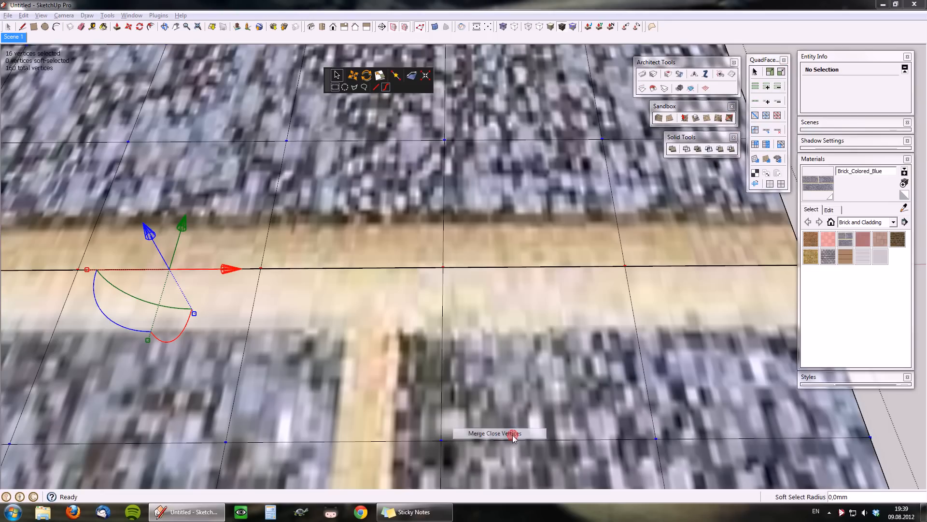
click(497, 433)
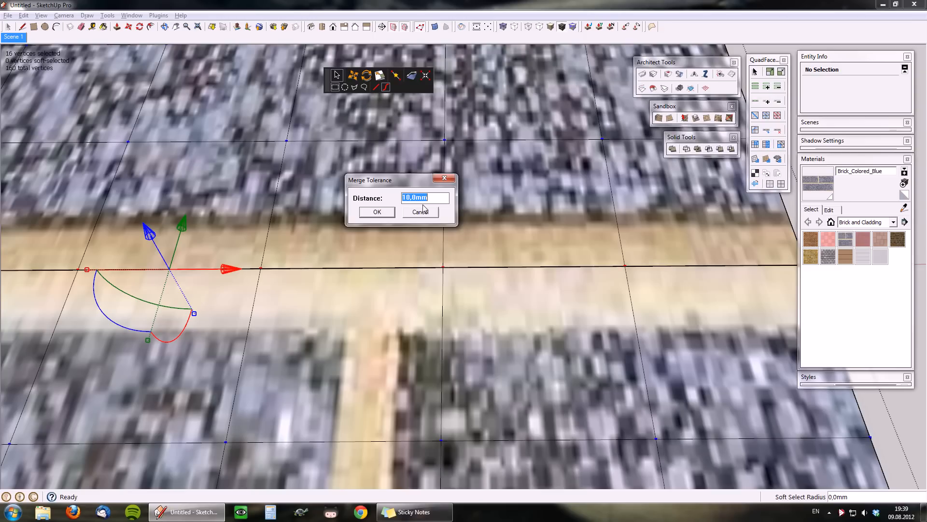
mouse_move(390, 185)
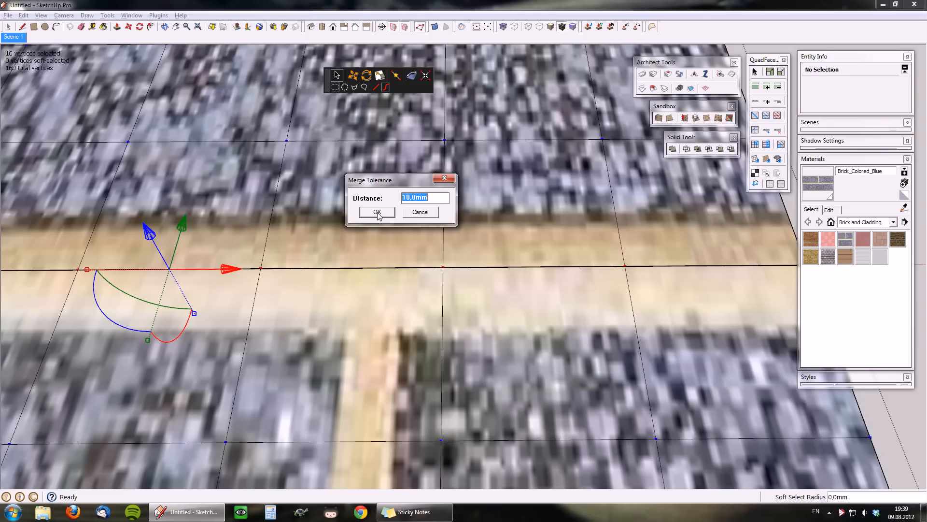
mouse_move(514, 287)
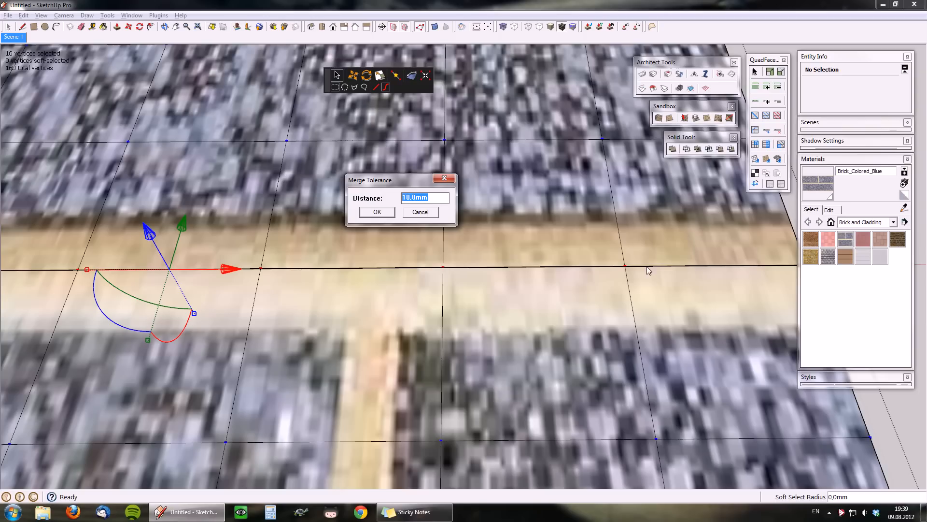
mouse_move(556, 316)
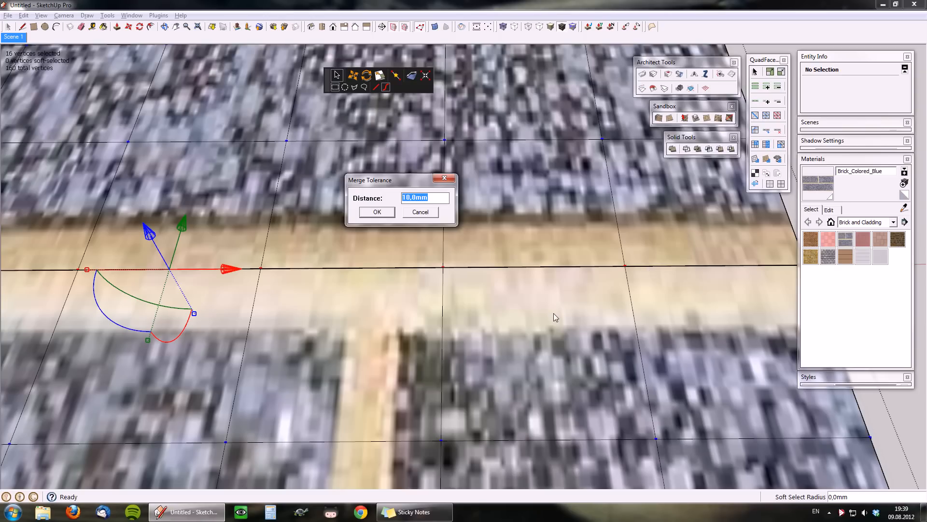
click(376, 211)
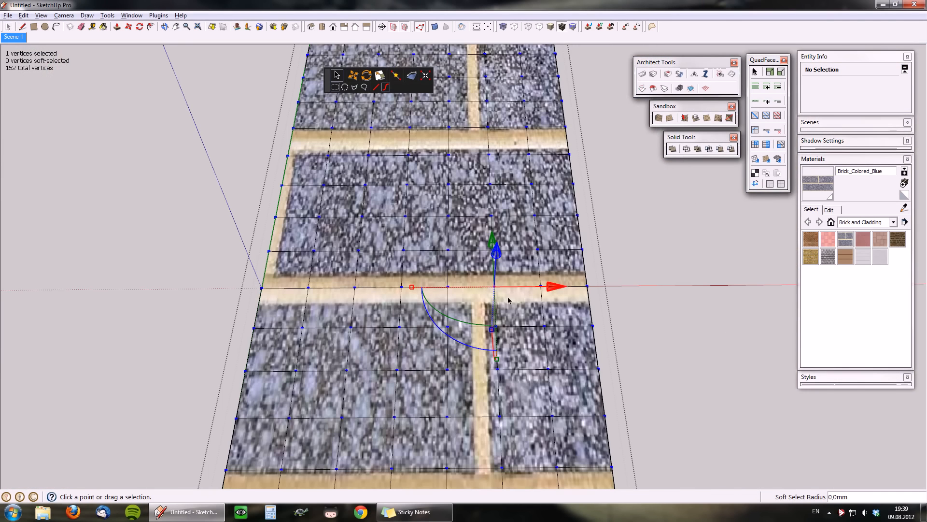
drag(508, 301, 403, 332)
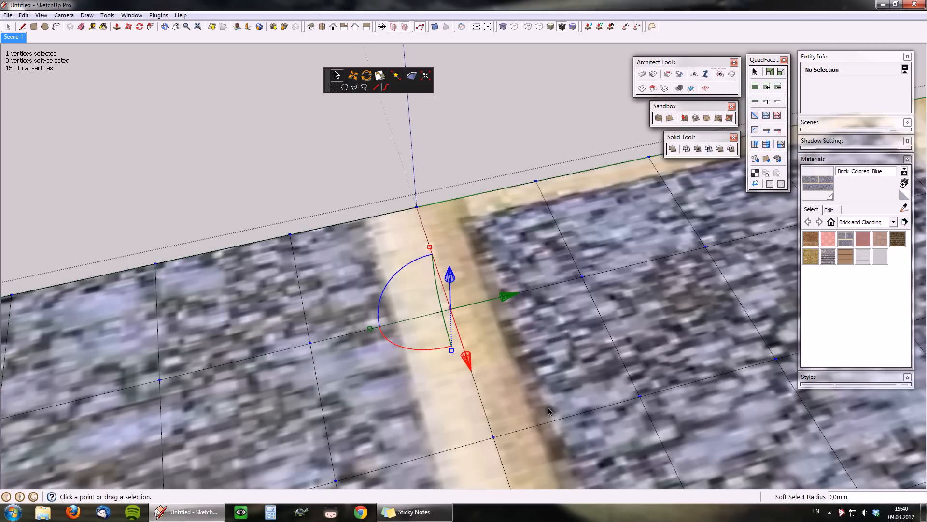
mouse_move(546, 407)
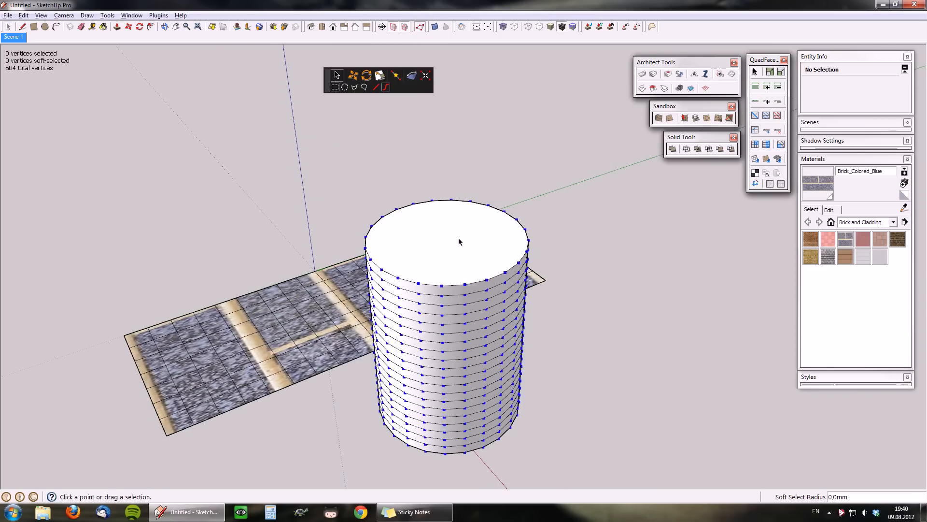
Bring up the Vertex Tools options list over the cylinder model
right_click(460, 241)
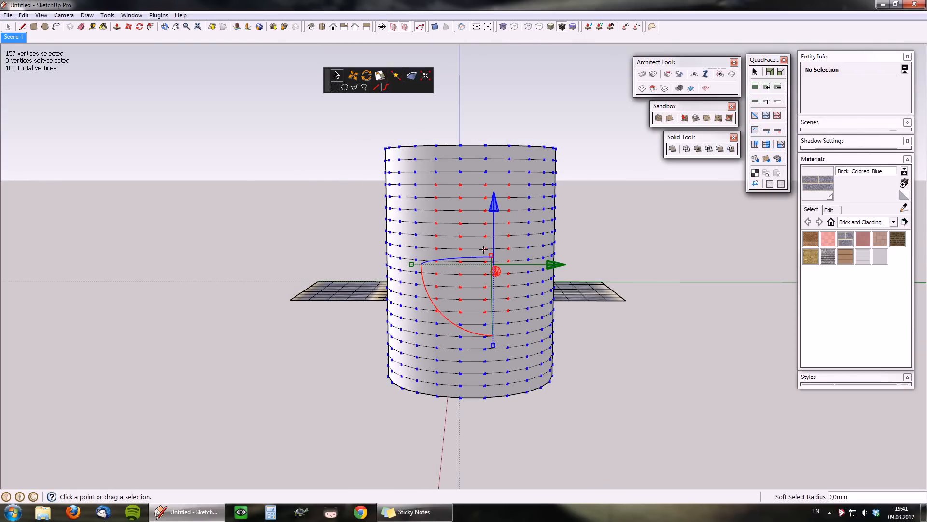
Narrow the cylinder's vertex selection with Select Only Visible
right_click(467, 217)
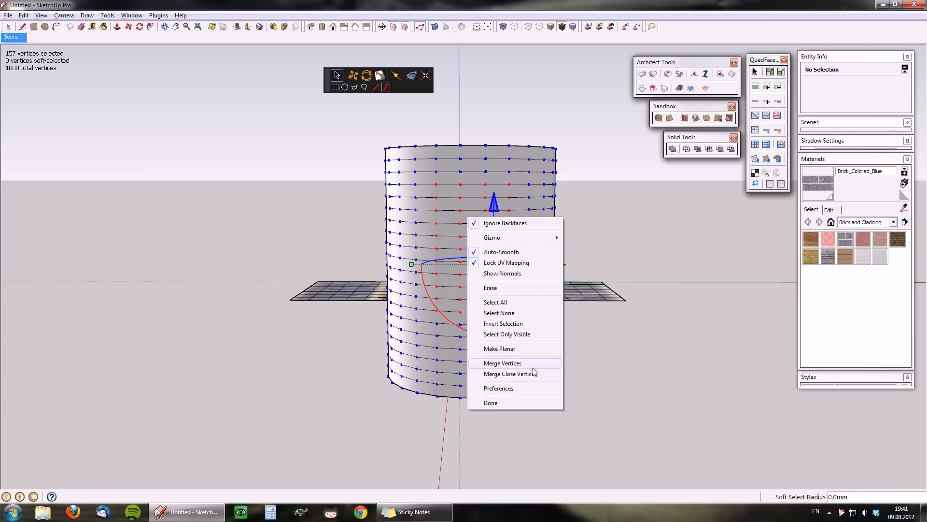
mouse_move(524, 334)
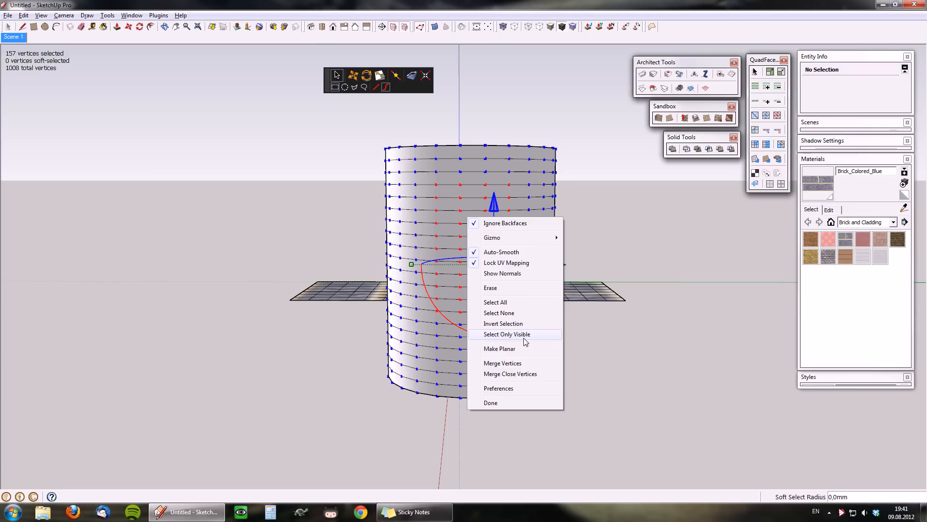
click(507, 334)
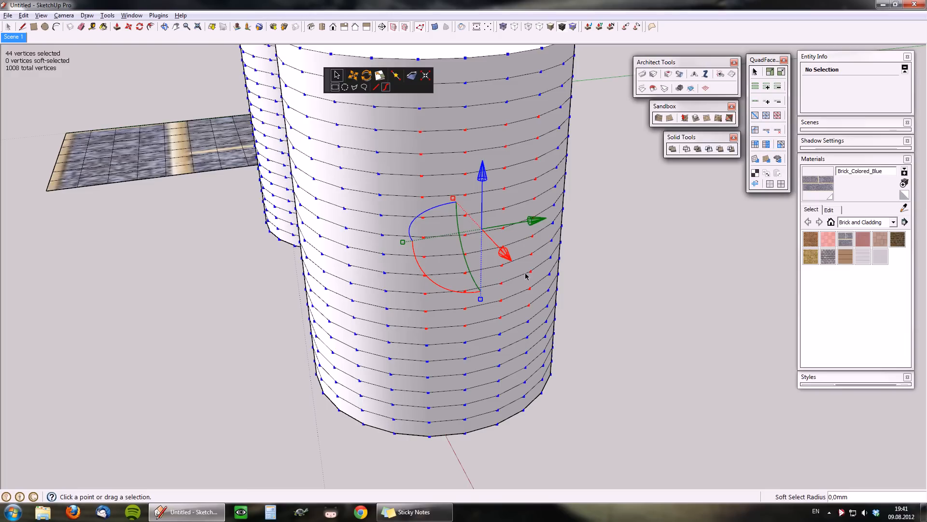
mouse_move(520, 275)
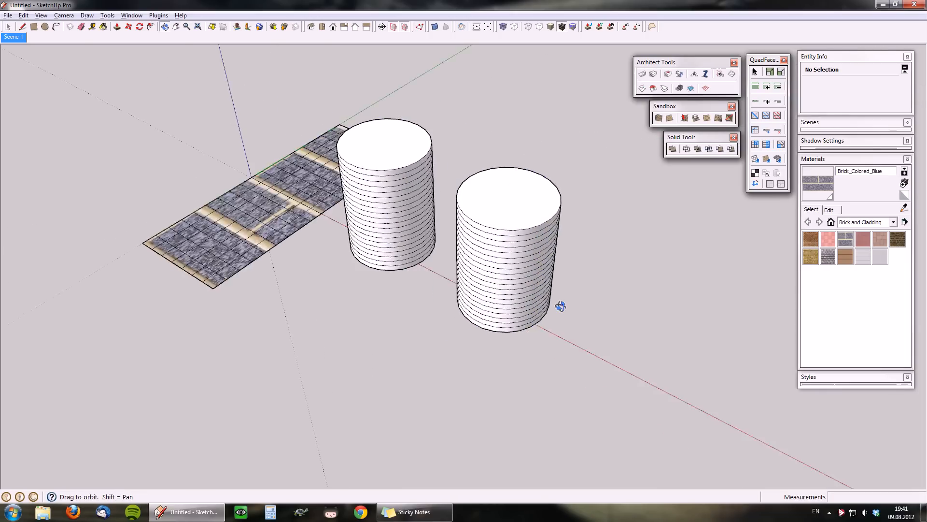
Snap two path-edge vertices onto neighbours and pull another vertex across the stone area
drag(559, 306, 293, 255)
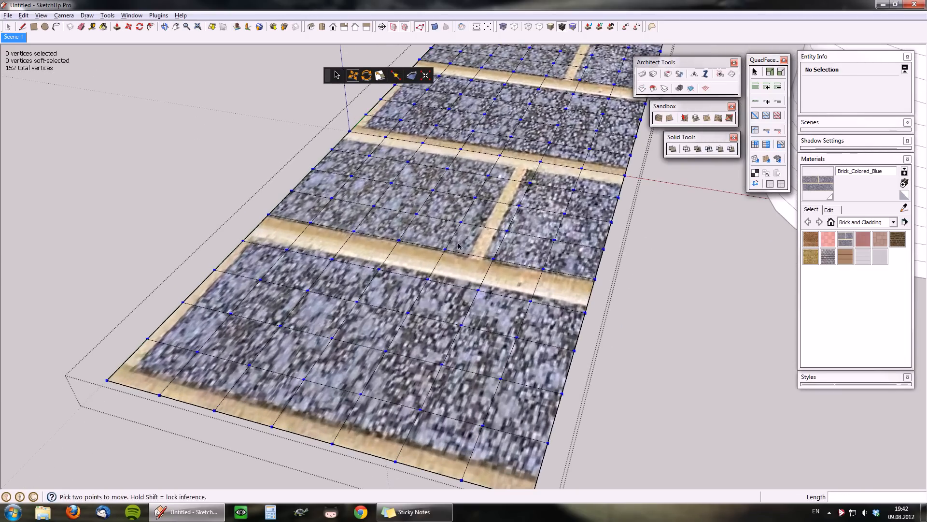
click(445, 248)
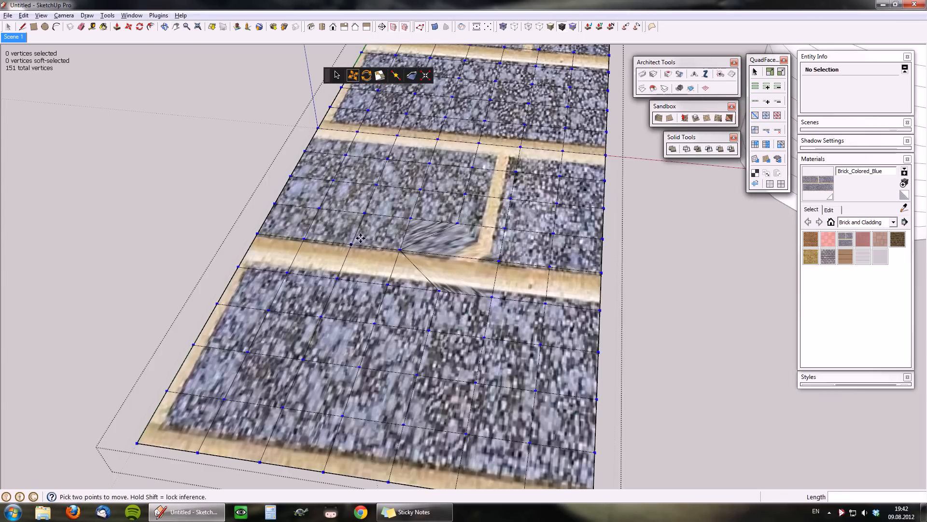
click(350, 244)
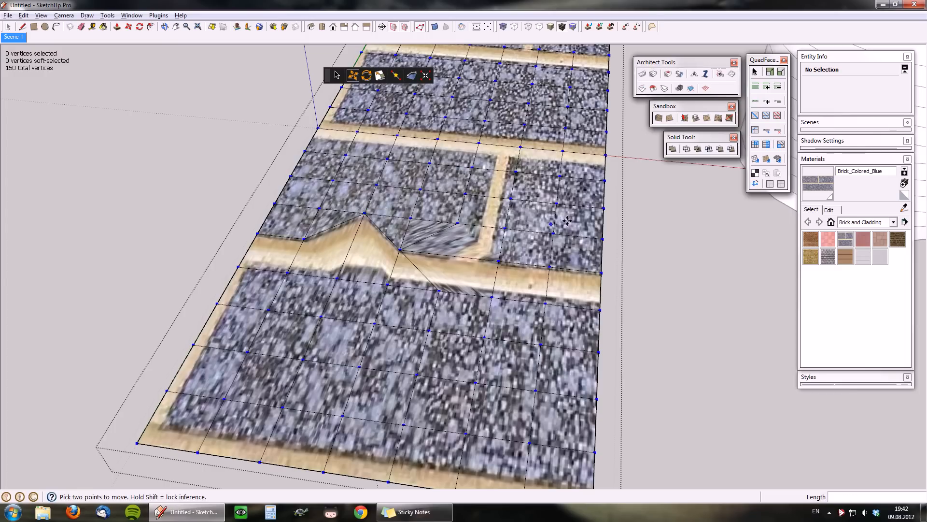
drag(550, 223, 553, 266)
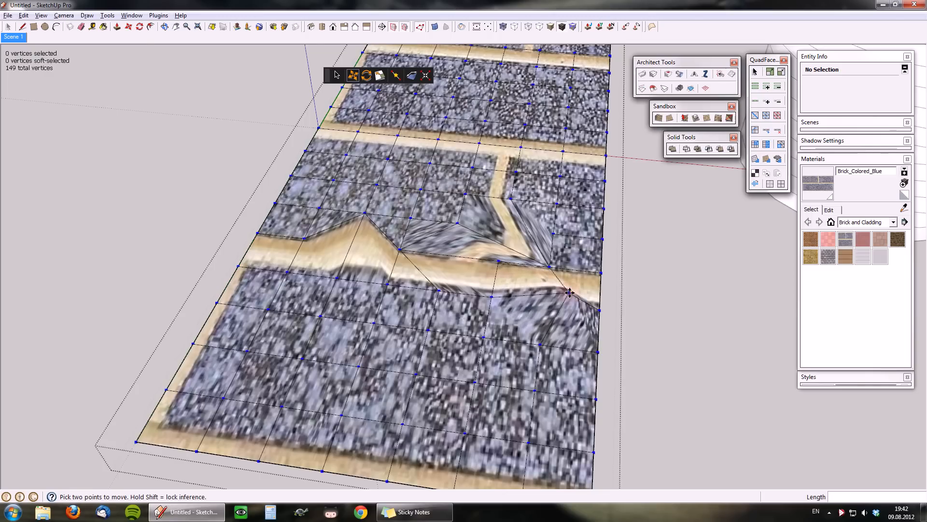
click(568, 291)
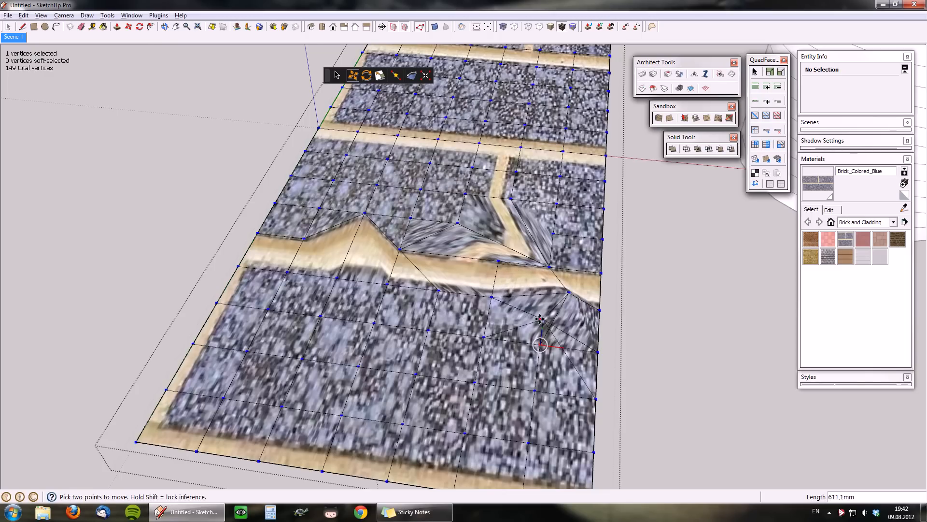
drag(540, 319, 507, 324)
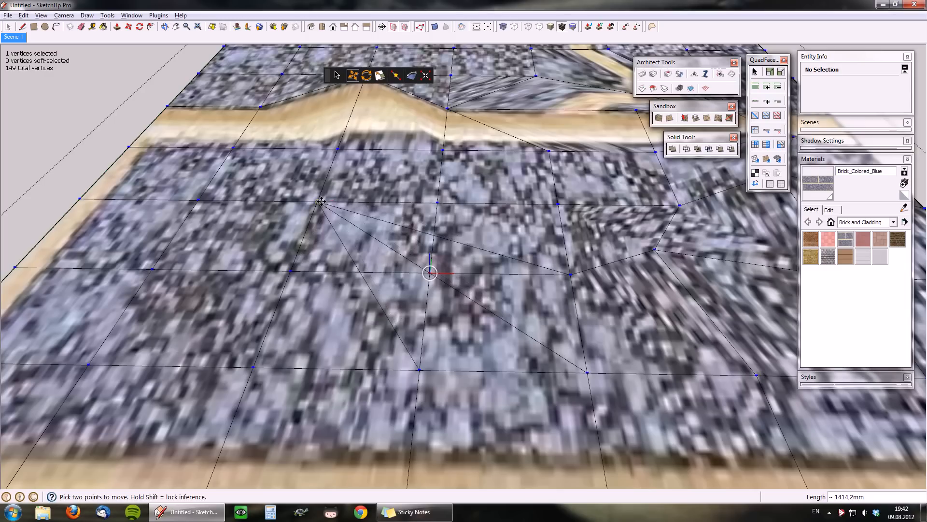
mouse_move(320, 202)
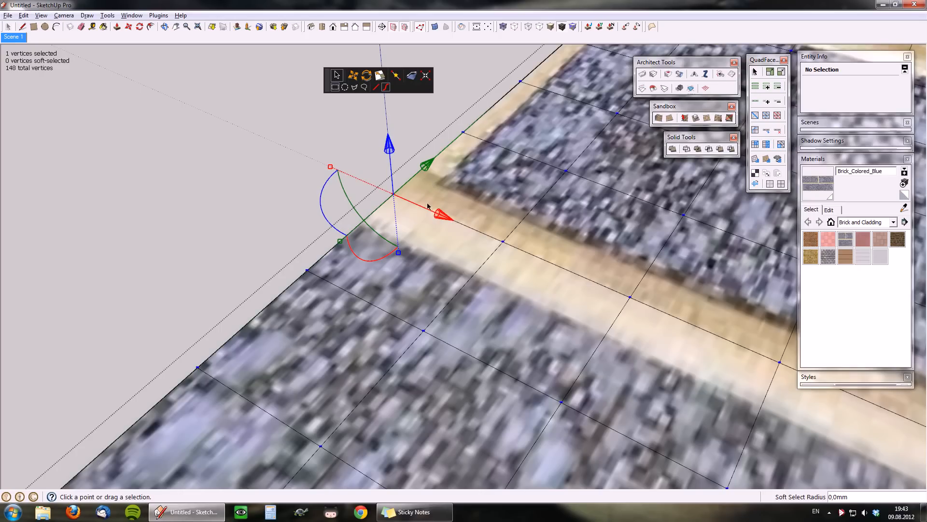
mouse_move(423, 246)
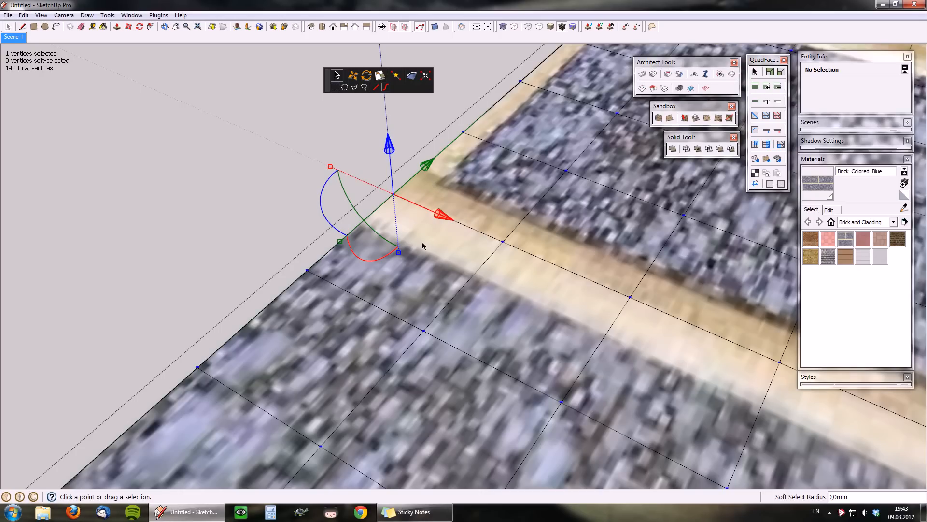
Raise the grid's corner vertex along the blue axis by a typed 500 mm
click(352, 75)
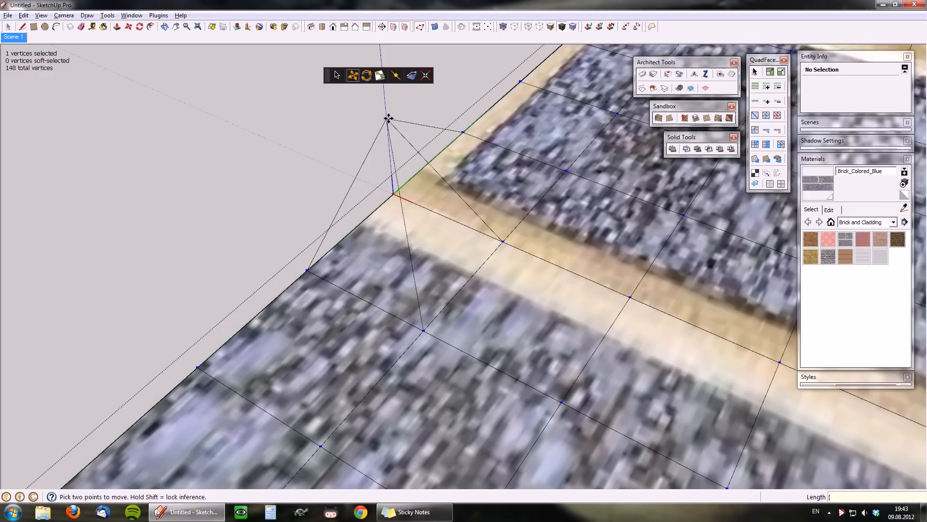
text(500mm)
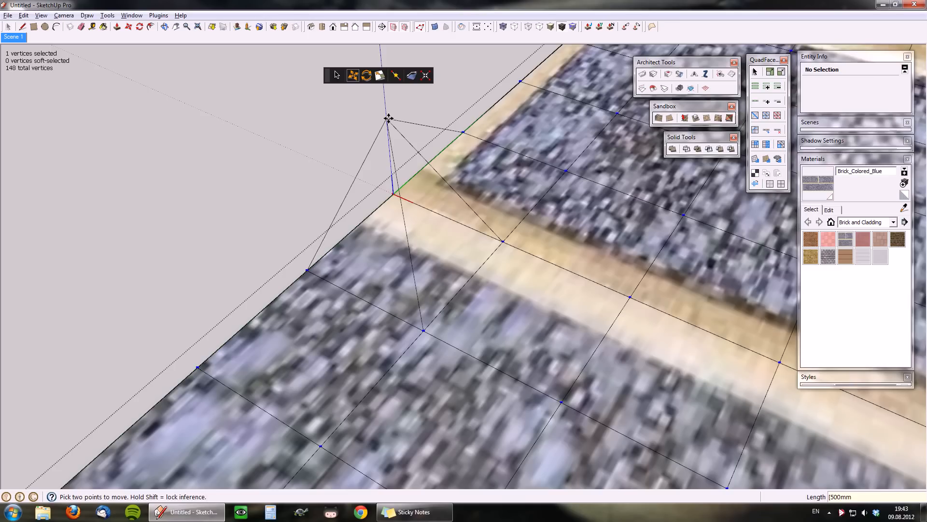
text(250)
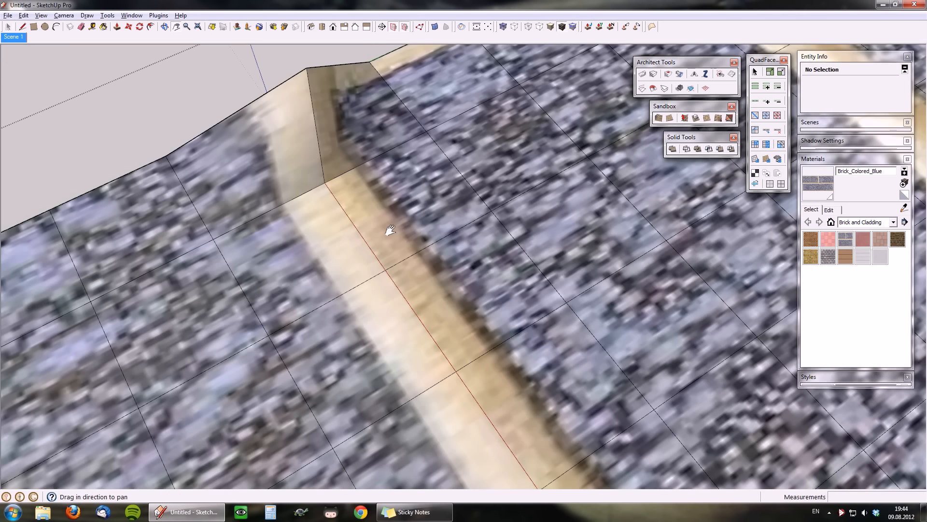
Orbit out around the raised corner and select a vertex in the lower stone area
drag(391, 231, 411, 234)
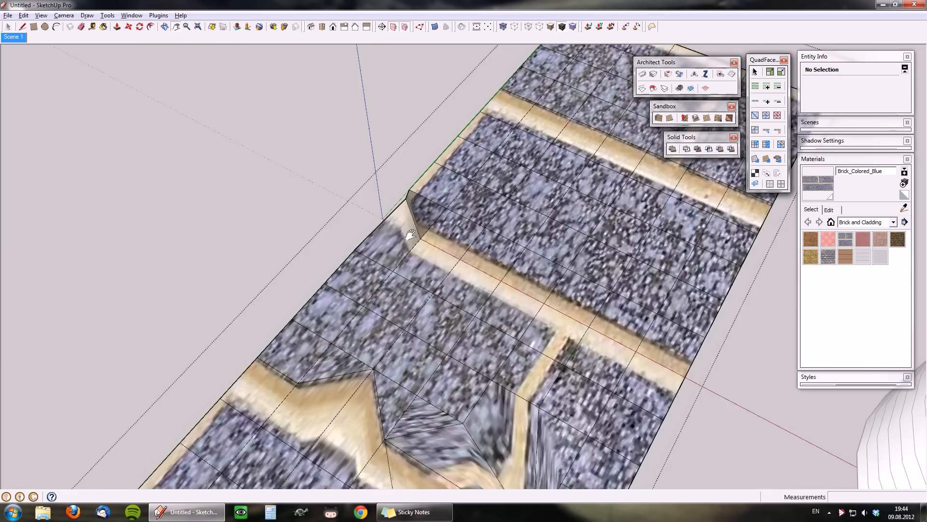
drag(411, 234, 478, 313)
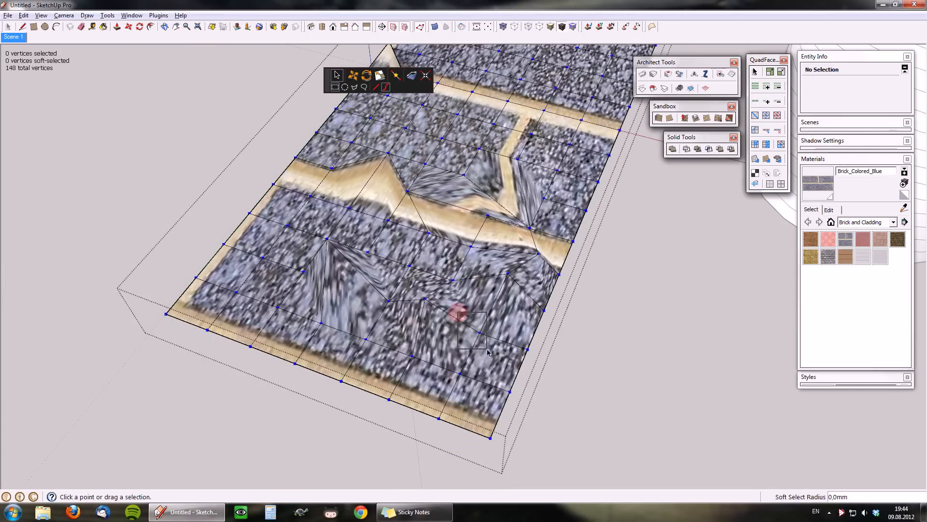
click(461, 314)
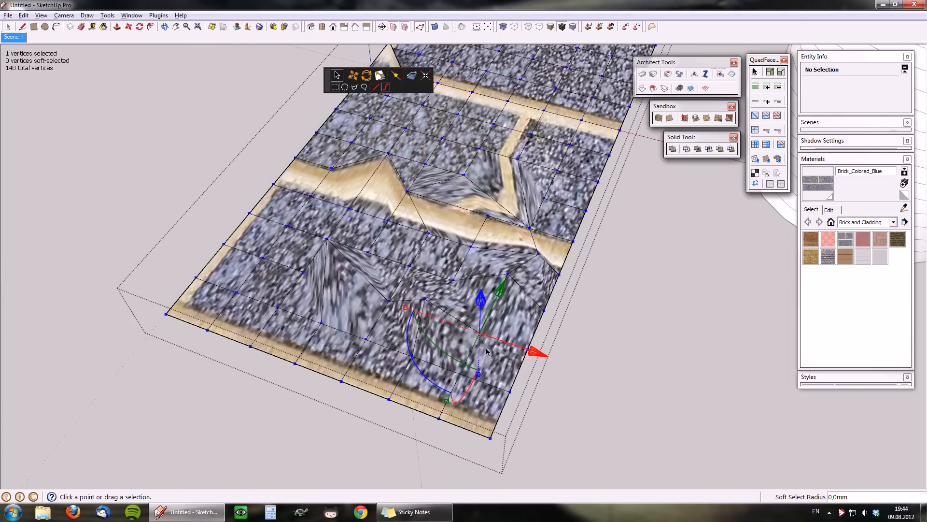